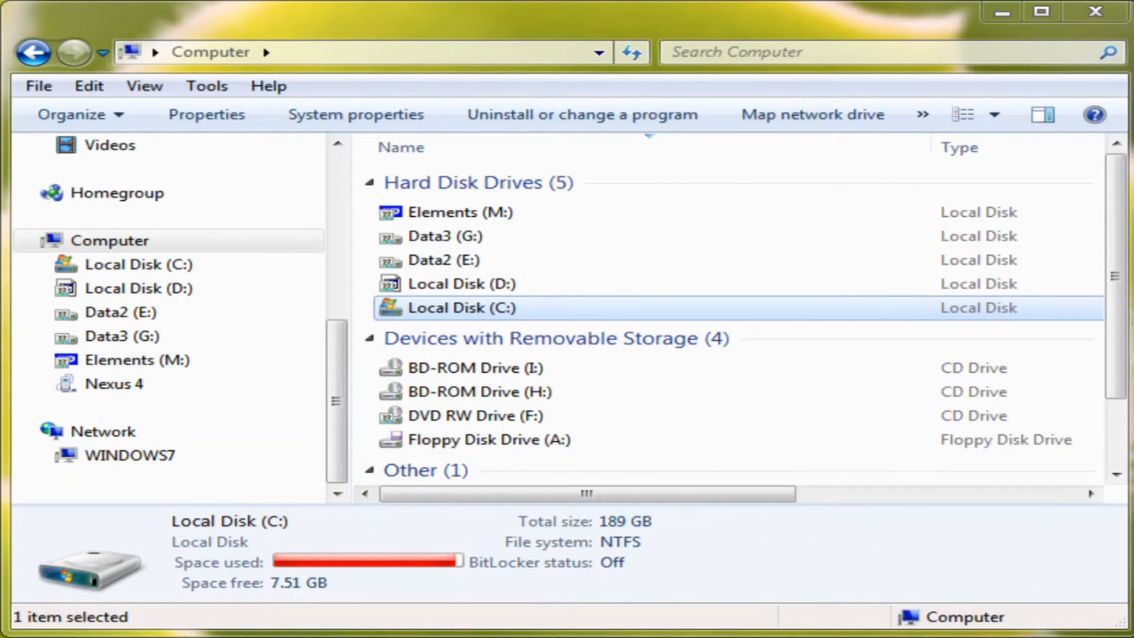
Open the Nexus 4 phone's Internal storage from the navigation pane
{"action": "scroll", "scroll_direction": "up", "scroll_amount": 3}
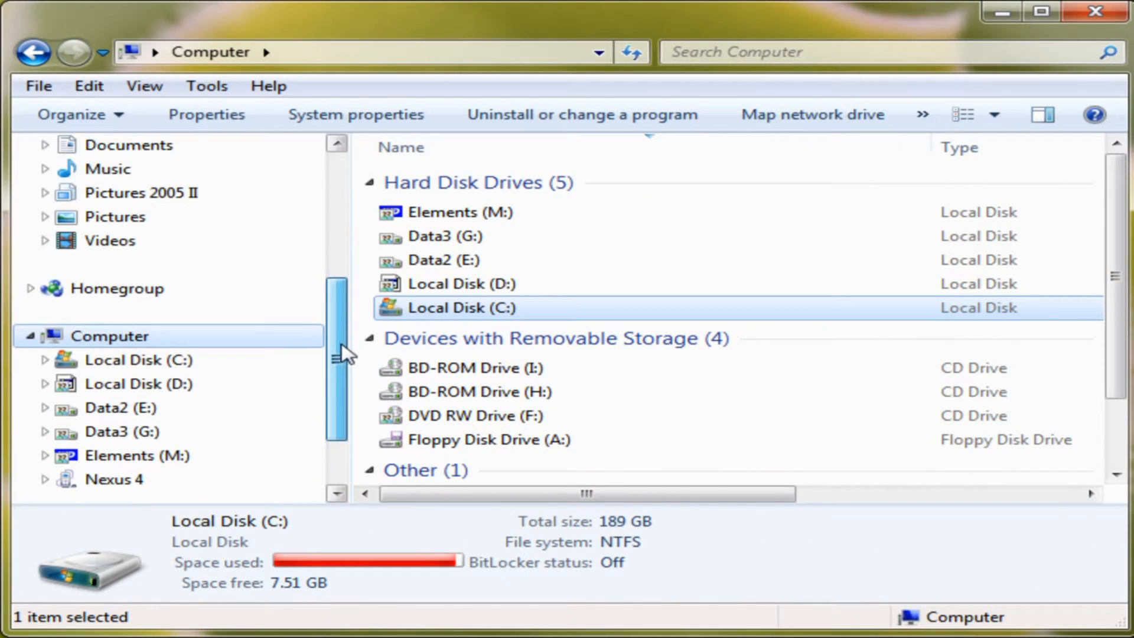
{"action": "scroll", "scroll_direction": "down", "scroll_amount": 3}
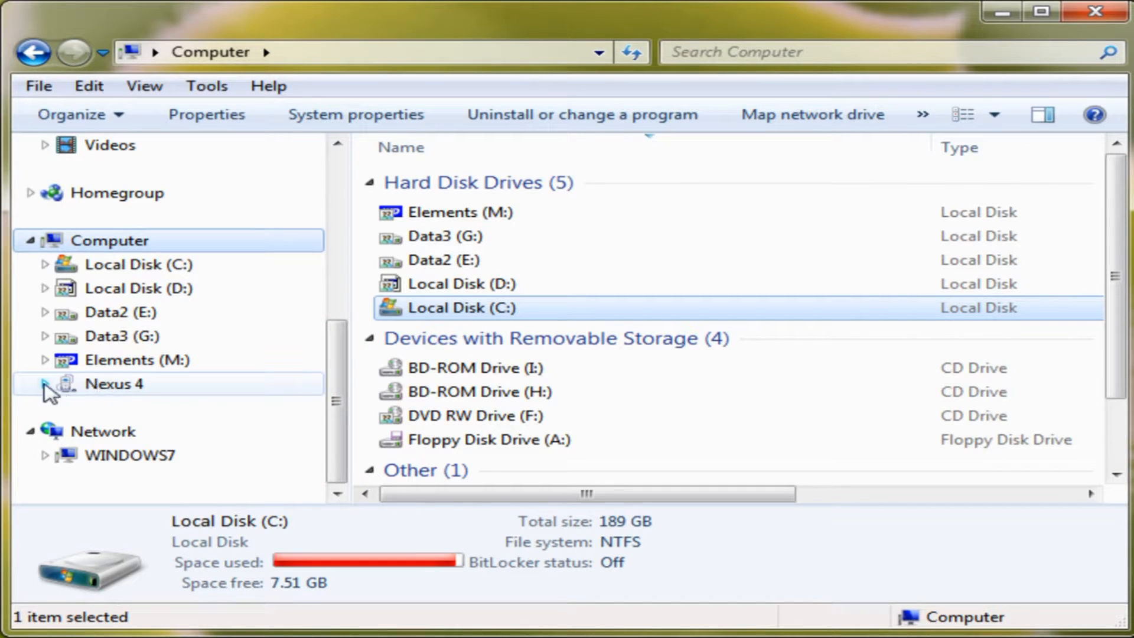
{"action": "left_click", "coordinate": [113, 382]}
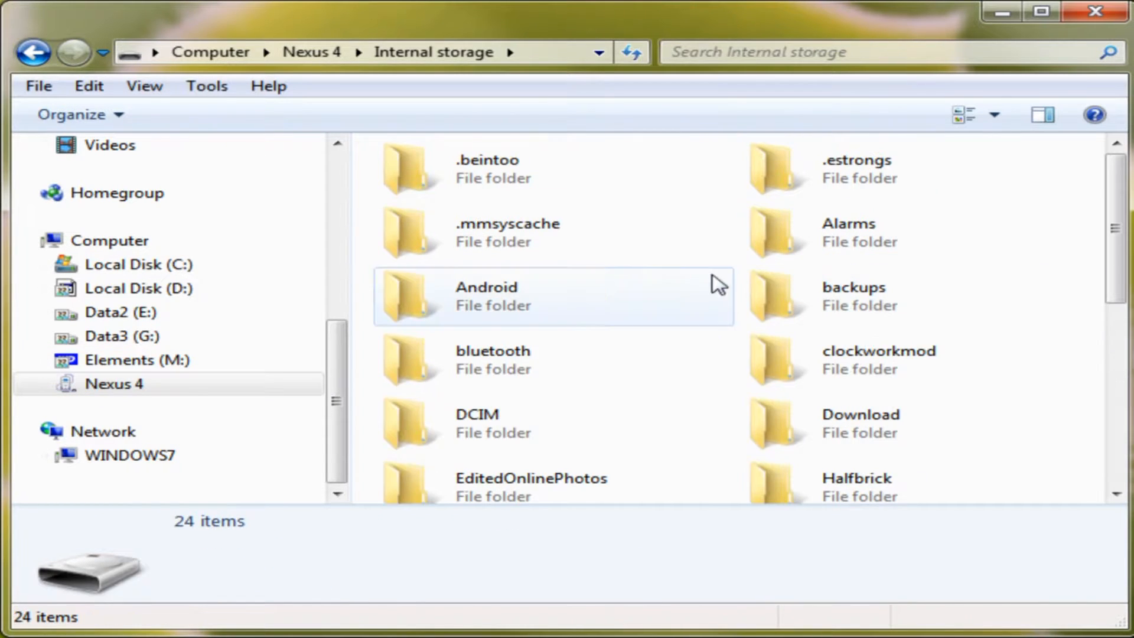
Look through the phone's Internal storage and its empty Music folder
{"action": "scroll", "scroll_direction": "down", "scroll_amount": 3}
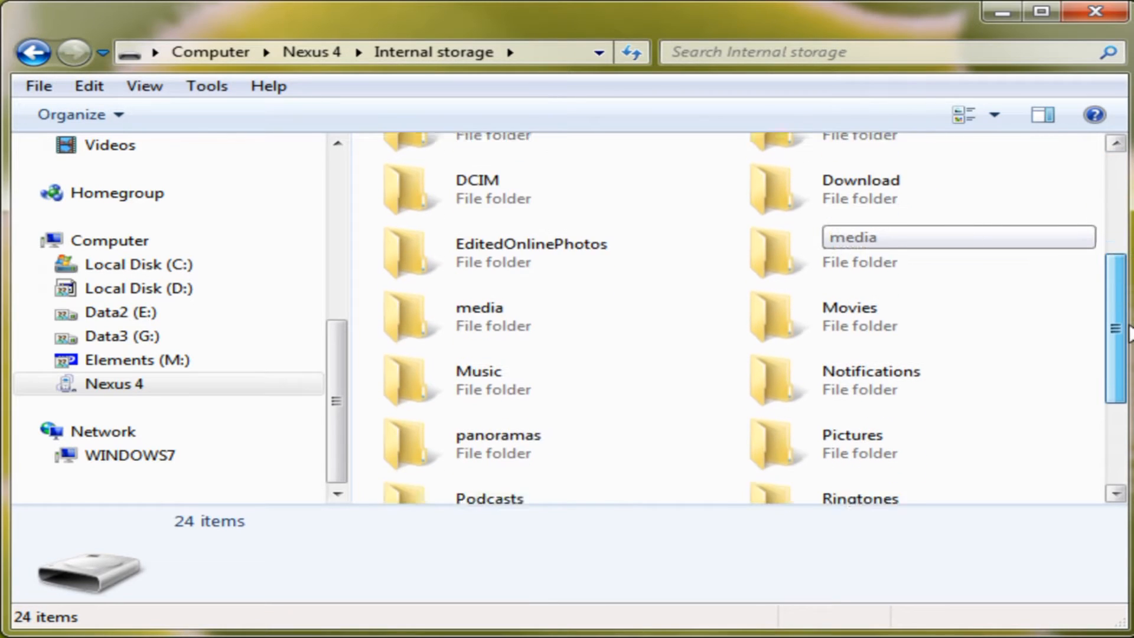
{"action": "scroll", "scroll_direction": "up", "scroll_amount": 3}
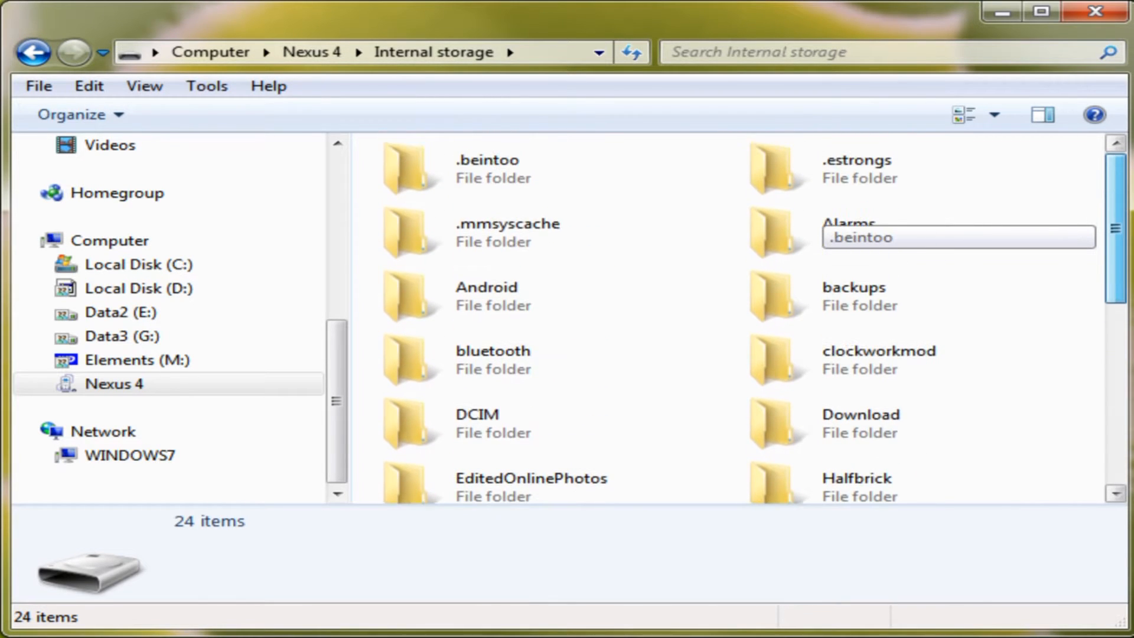
{"action": "scroll", "scroll_direction": "down", "scroll_amount": 3}
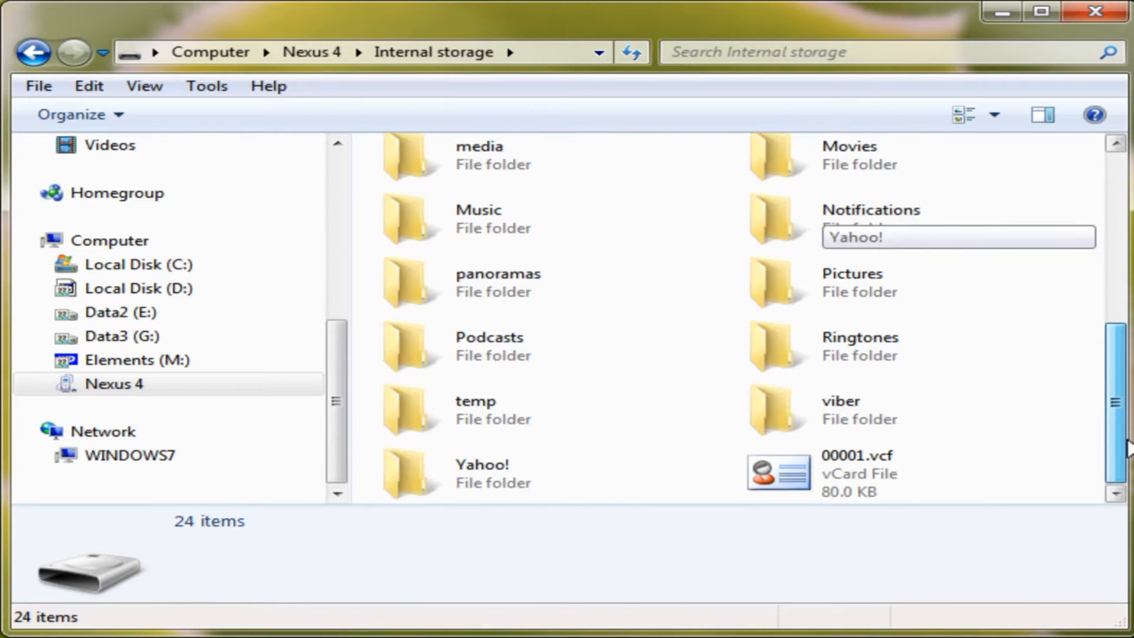
{"action": "scroll", "scroll_direction": "up", "scroll_amount": 3}
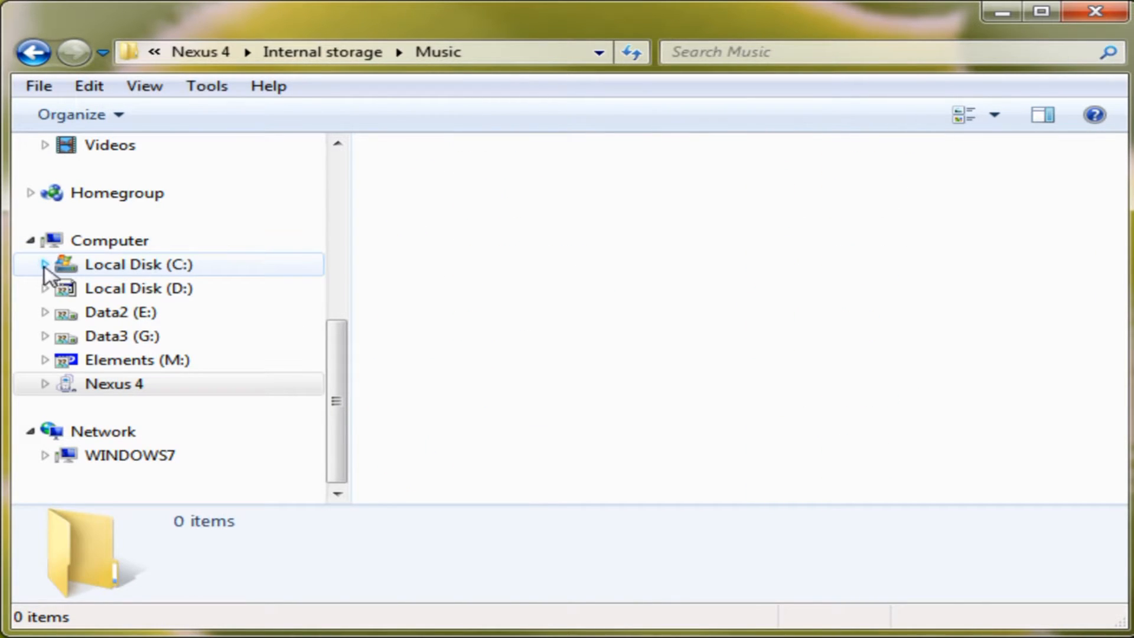
Go to the PC's C:\temp folder holding the five MP3 songs
{"action": "left_click", "coordinate": [44, 263]}
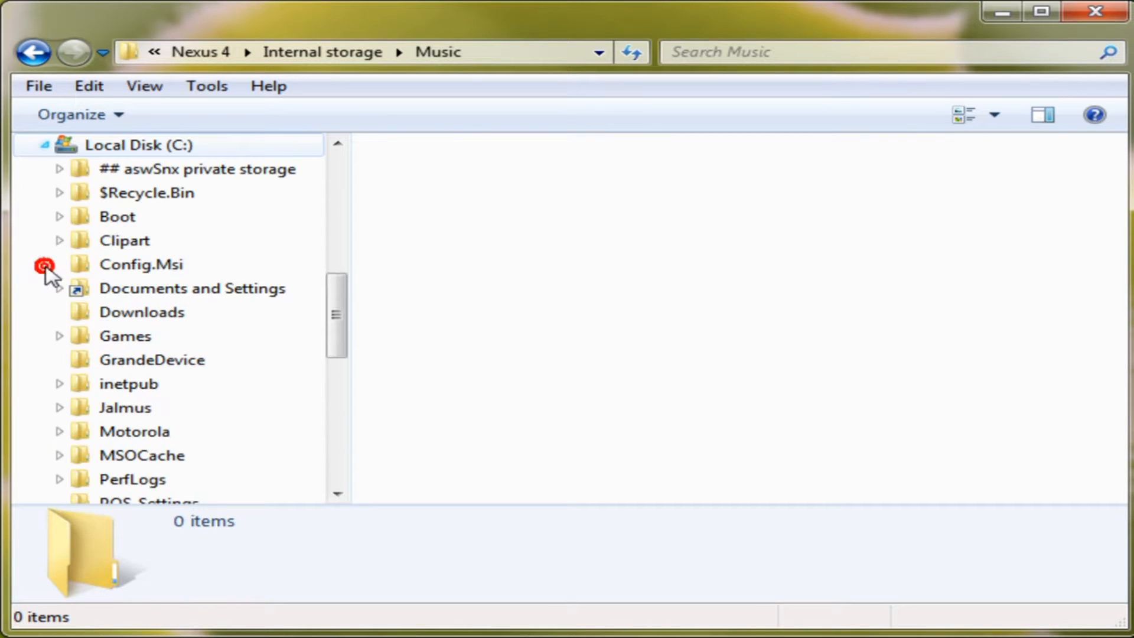
{"action": "scroll", "scroll_direction": "down", "scroll_amount": 3}
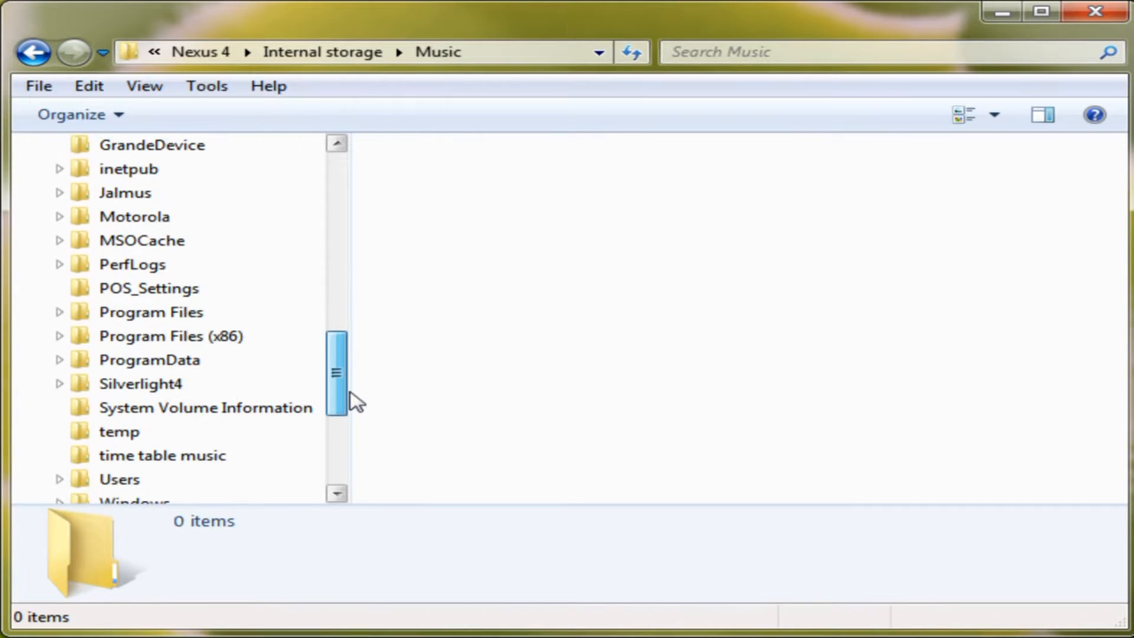
{"action": "left_click", "coordinate": [120, 431]}
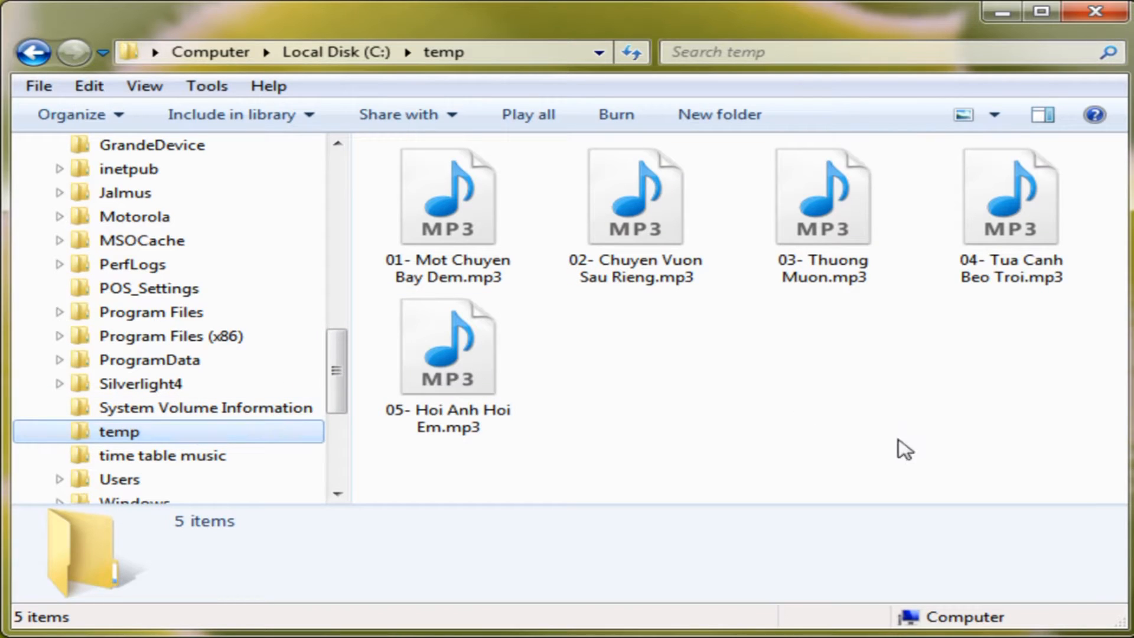
Show the temp MP3s as a List, copy them all, and return to the Nexus 4 storage
{"action": "left_click", "coordinate": [963, 114]}
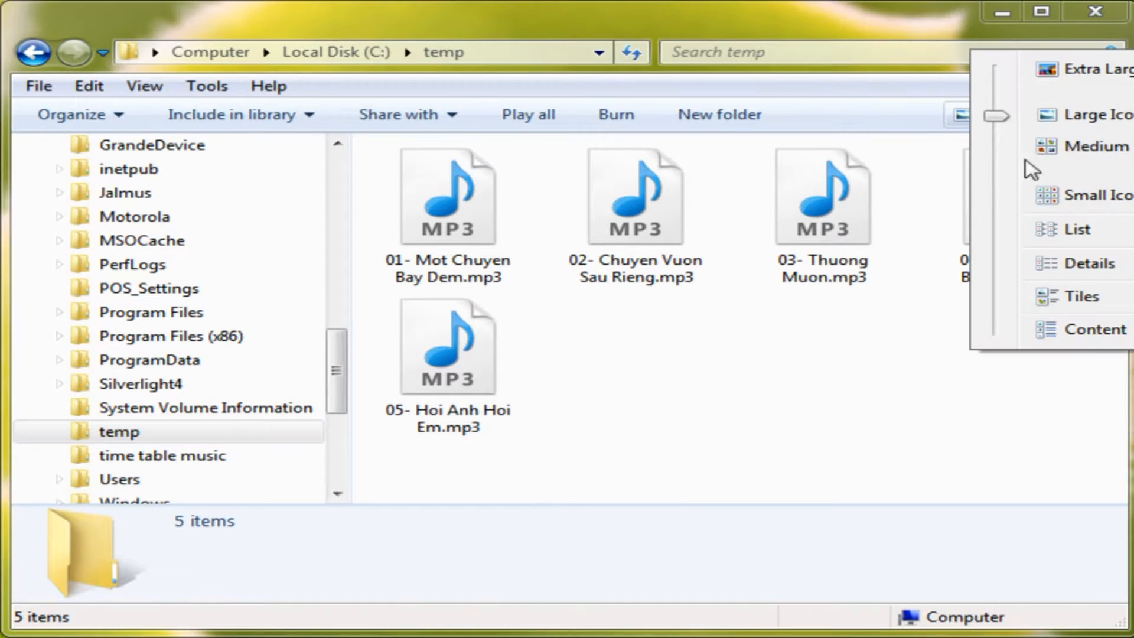
{"action": "left_click", "coordinate": [1078, 229]}
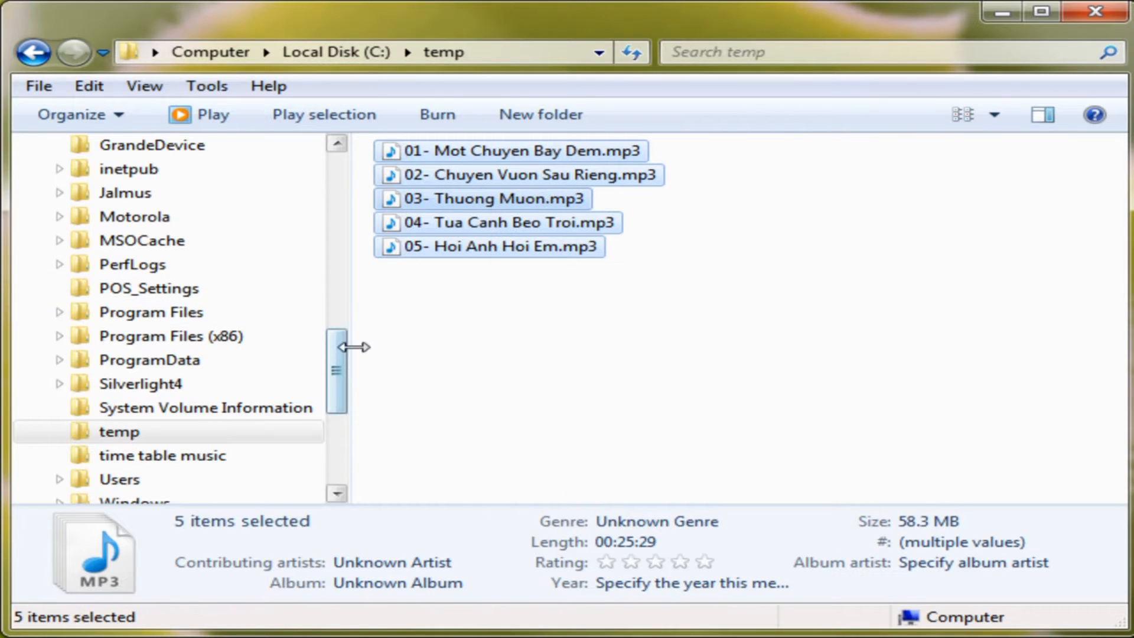
{"action": "left_click", "coordinate": [113, 384]}
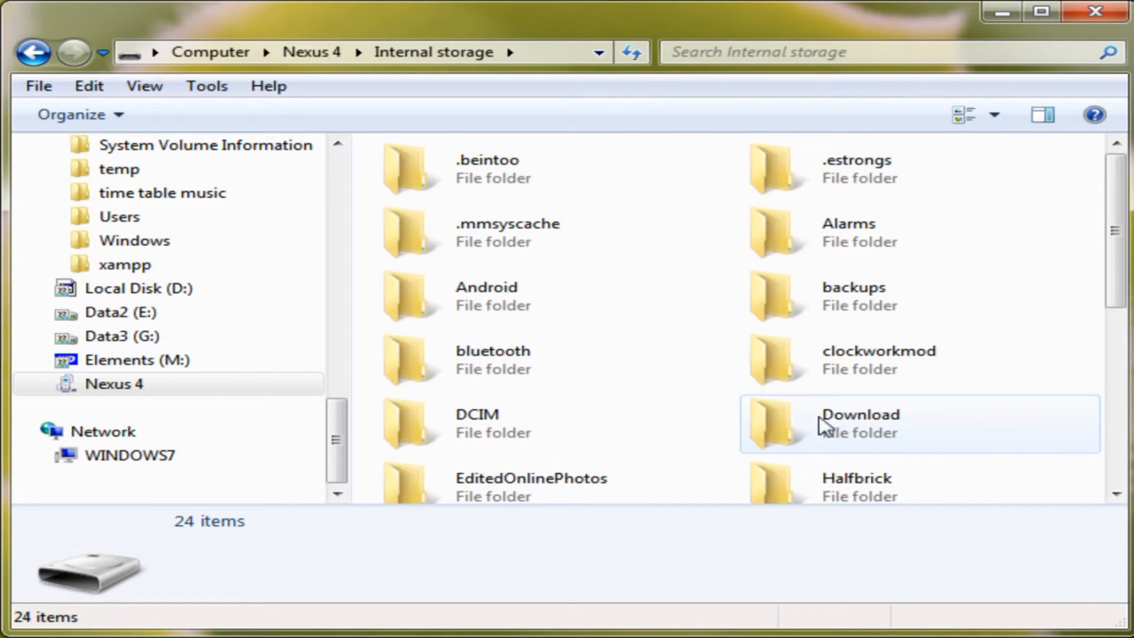
Paste the copied MP3s into the phone's empty Music folder
{"action": "scroll", "scroll_direction": "down", "scroll_amount": 3}
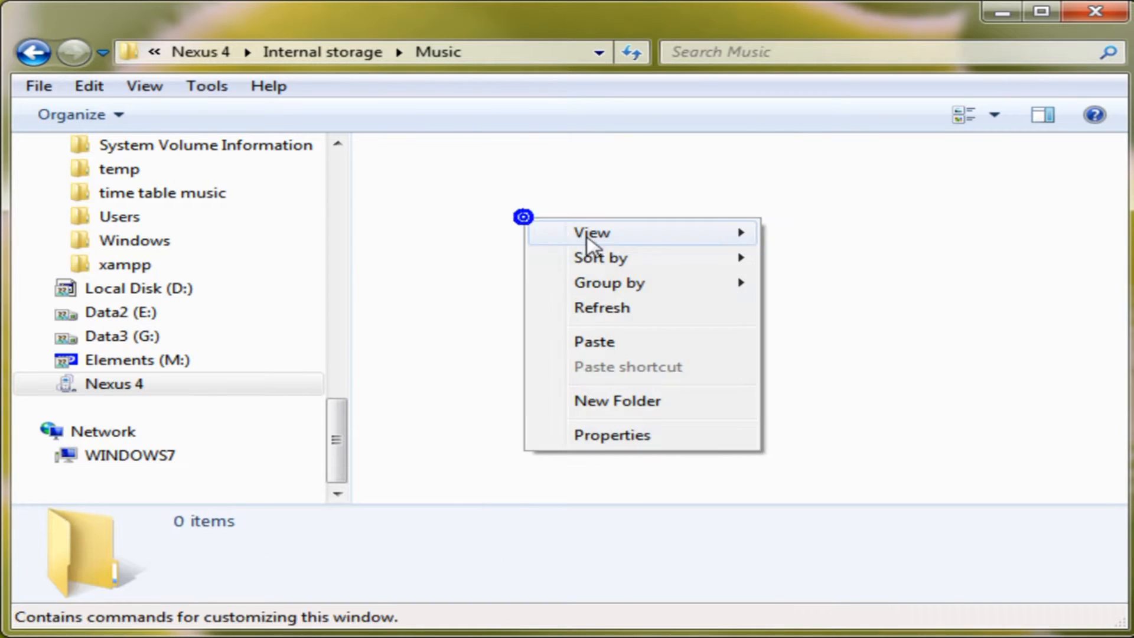
{"action": "left_click", "coordinate": [592, 341]}
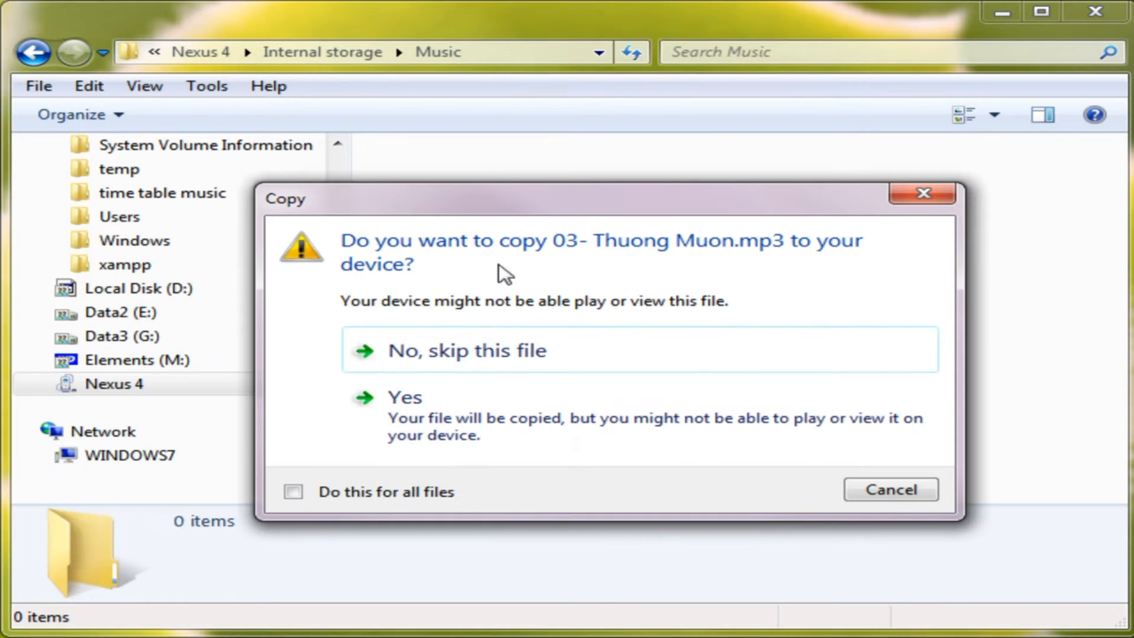
Answer Yes for all files so the five MP3s copy despite the playback warning
{"action": "left_click", "coordinate": [294, 492]}
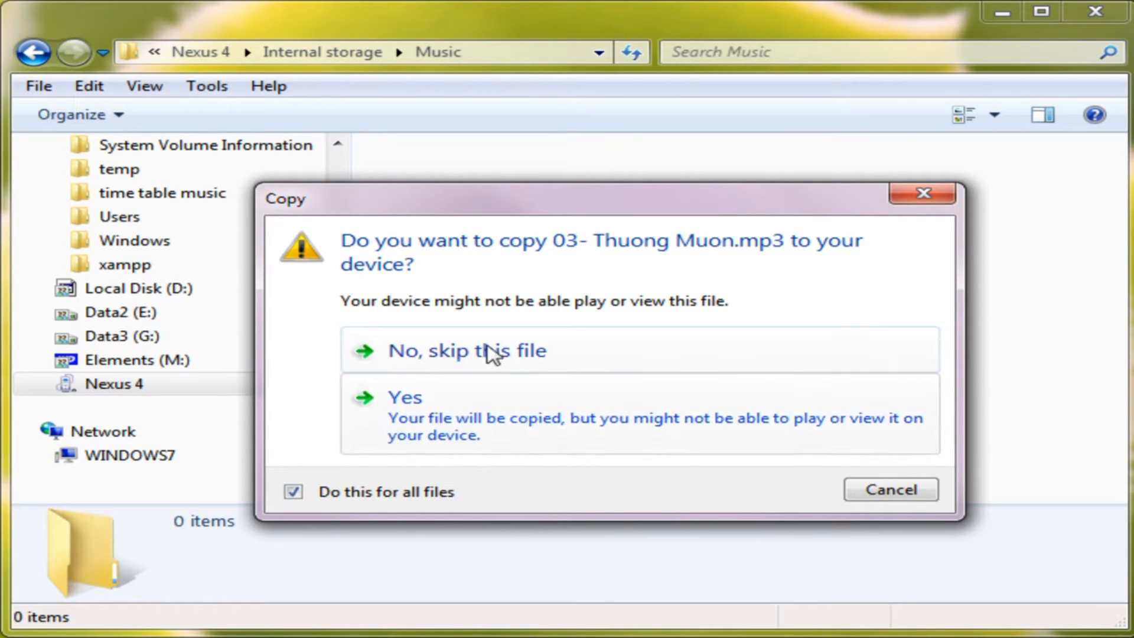
{"action": "left_click", "coordinate": [404, 397]}
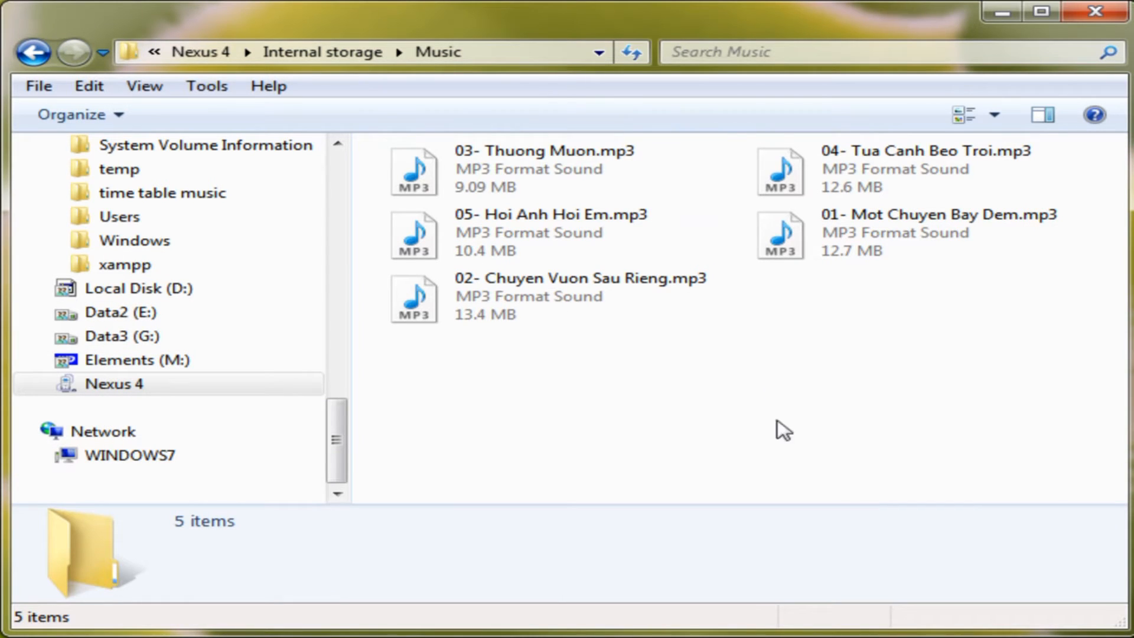
{"action": "mouse_move", "coordinate": [884, 582]}
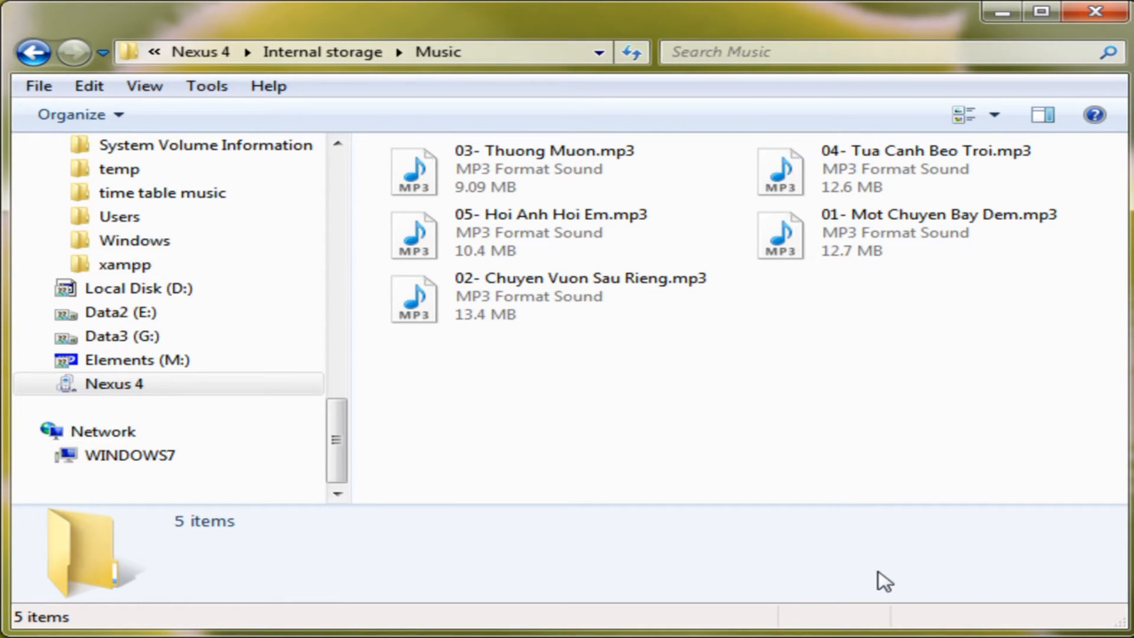